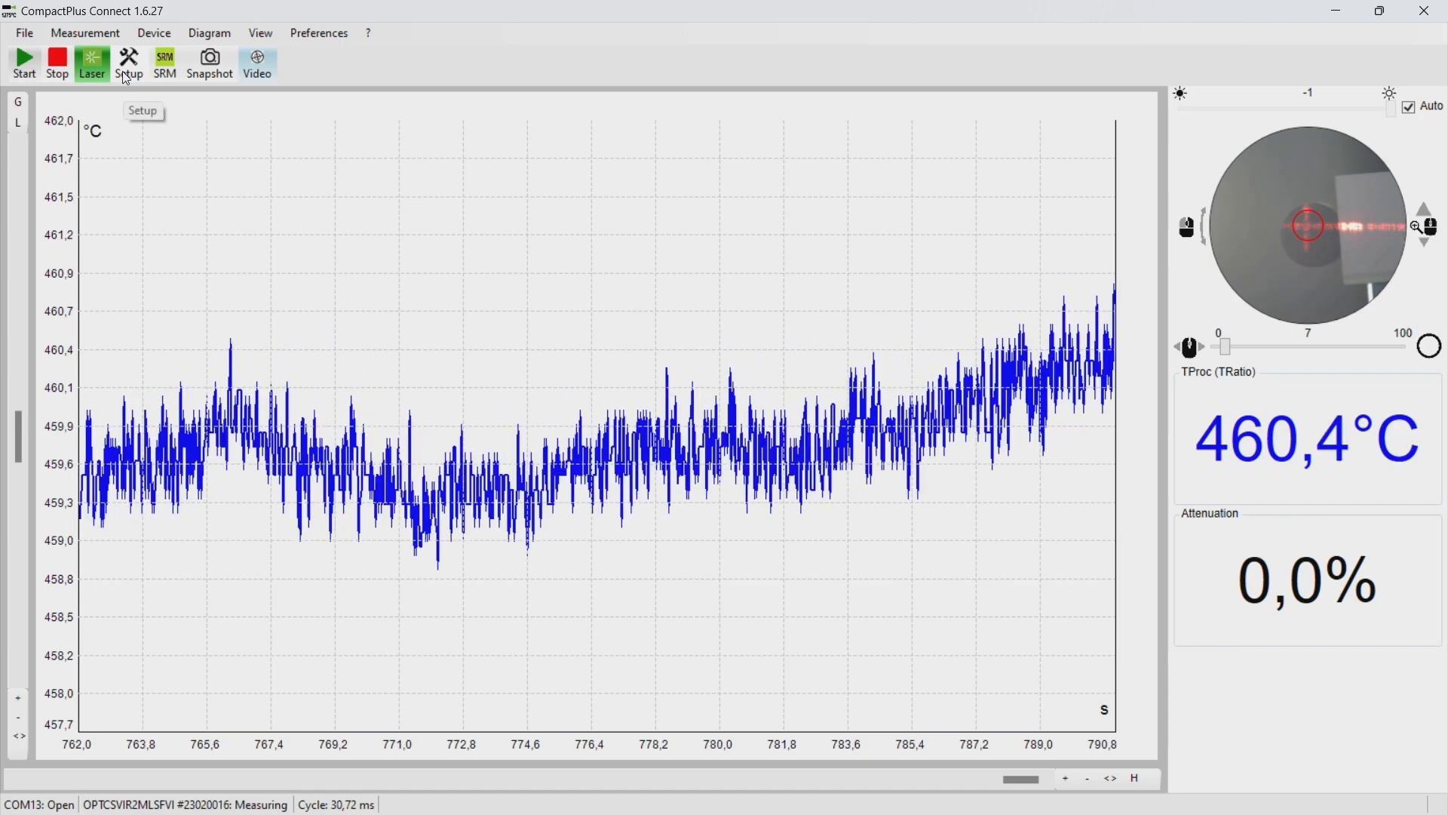
# - Open the Setup configuration dialog on Signal Processing, showing slope 0.999 and emissivity 0.875
pyautogui.click(129, 62)
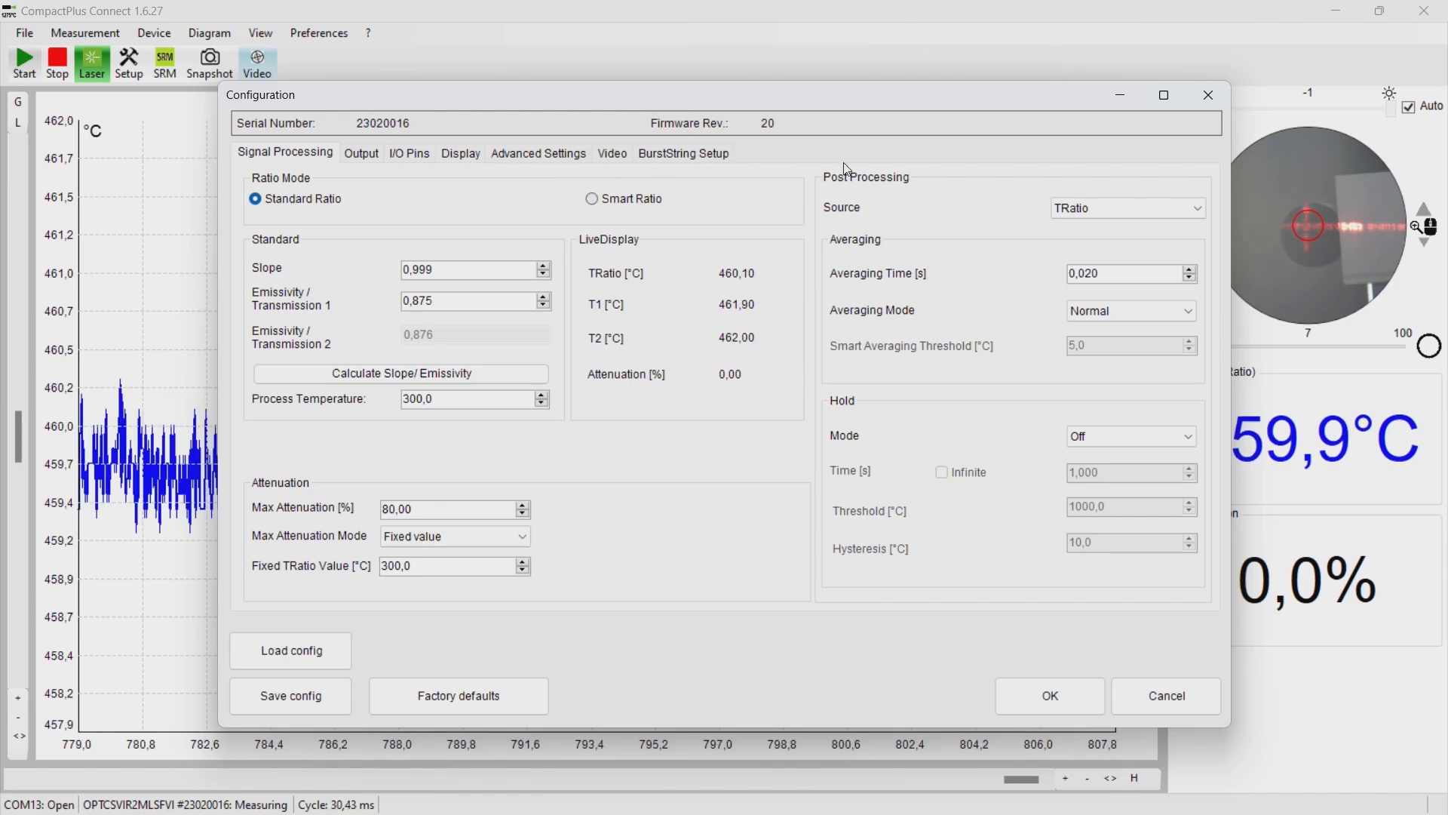
pyautogui.moveTo(1183, 194)
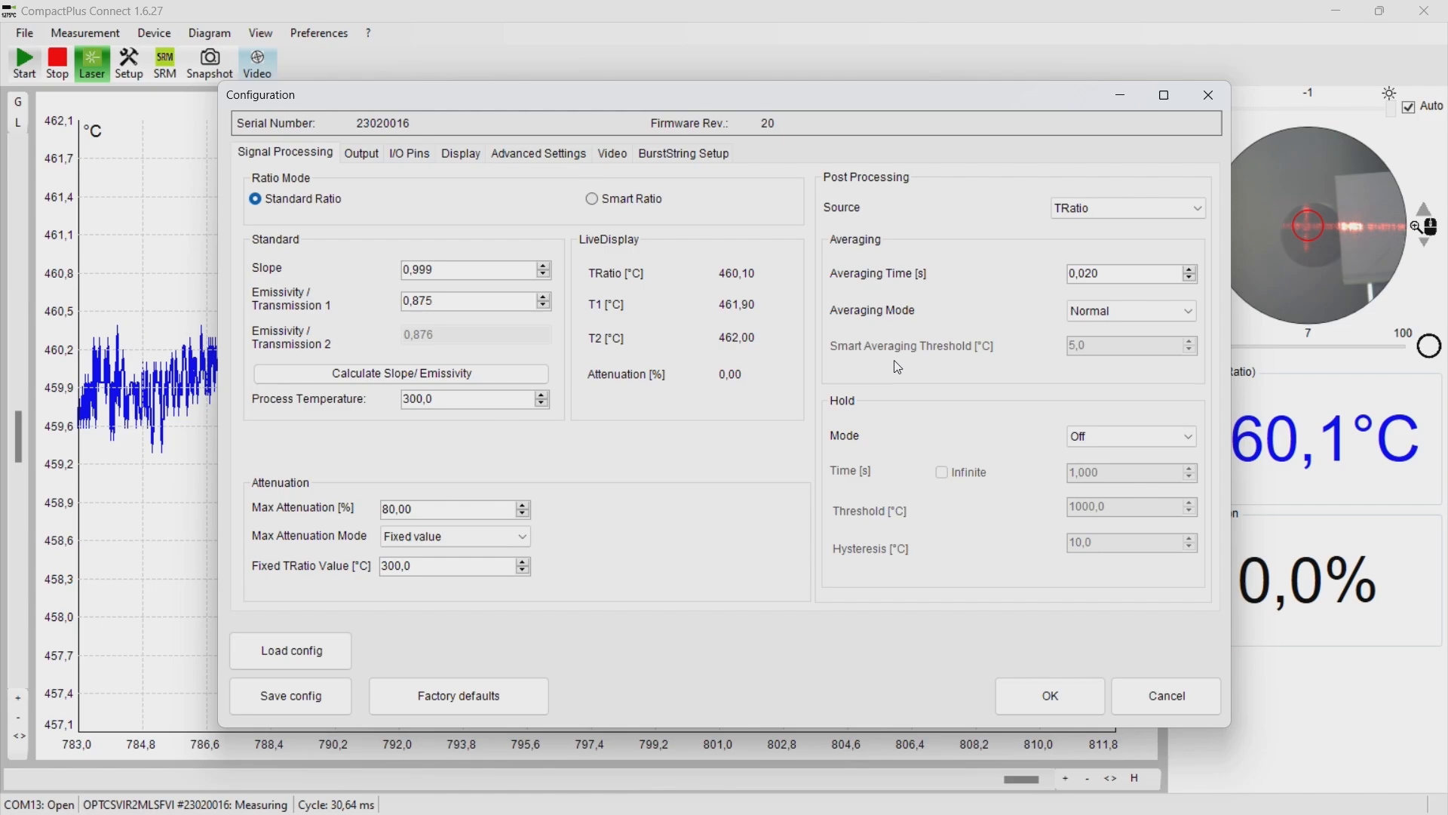
pyautogui.moveTo(721, 219)
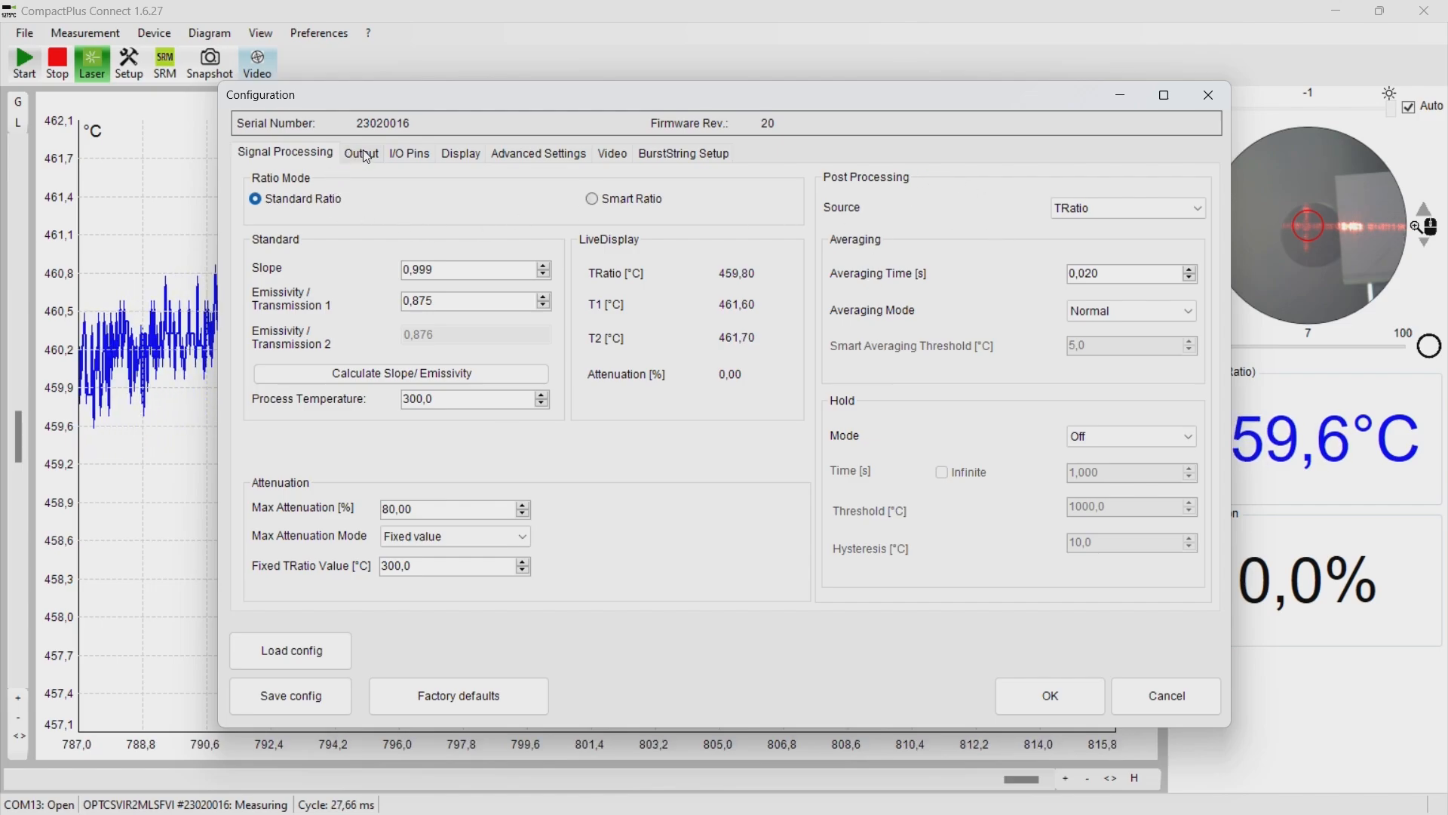
# - Show the Output tab and review the Output 1 mode options, keeping Analog
pyautogui.click(361, 152)
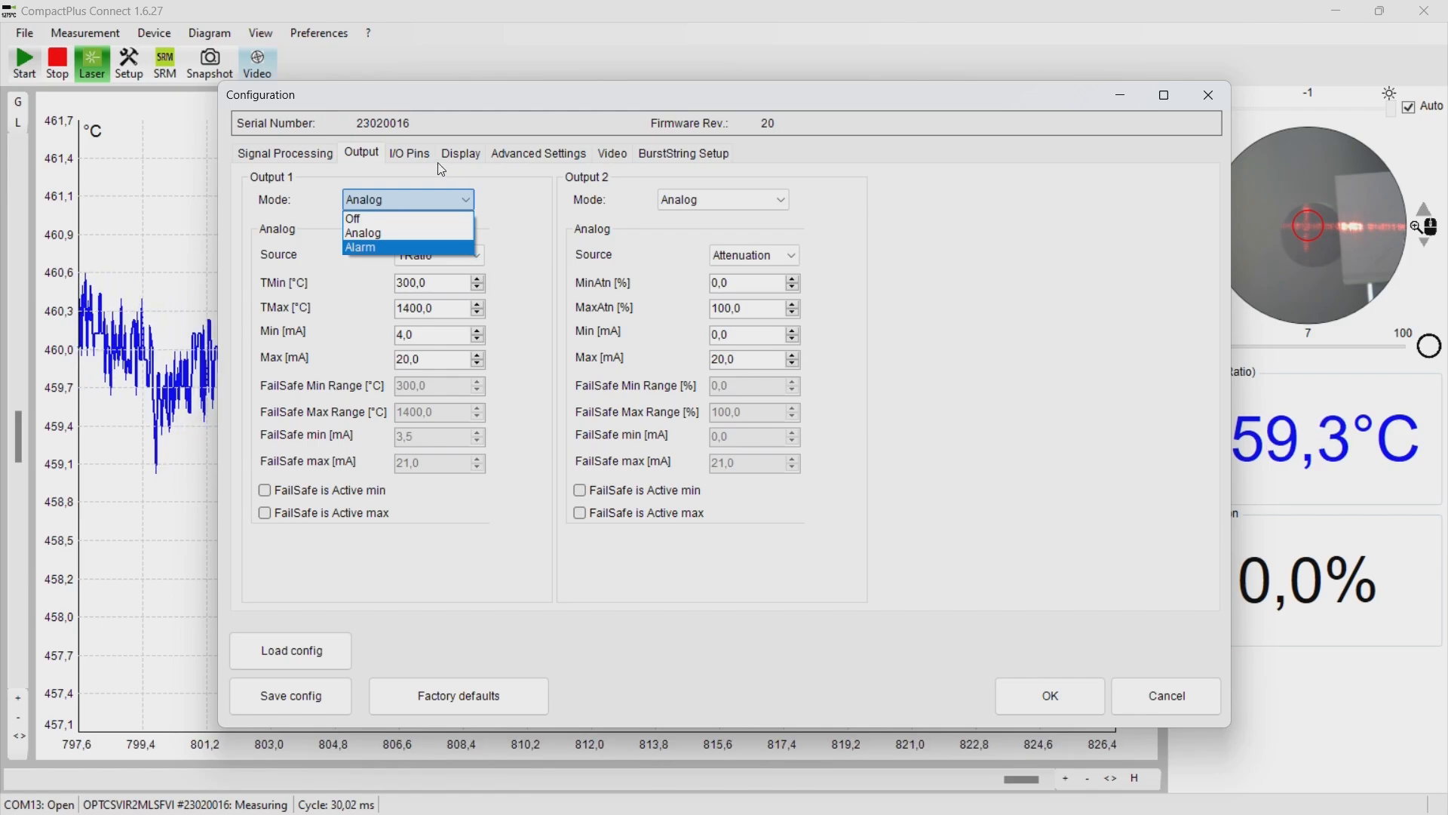
pyautogui.click(362, 232)
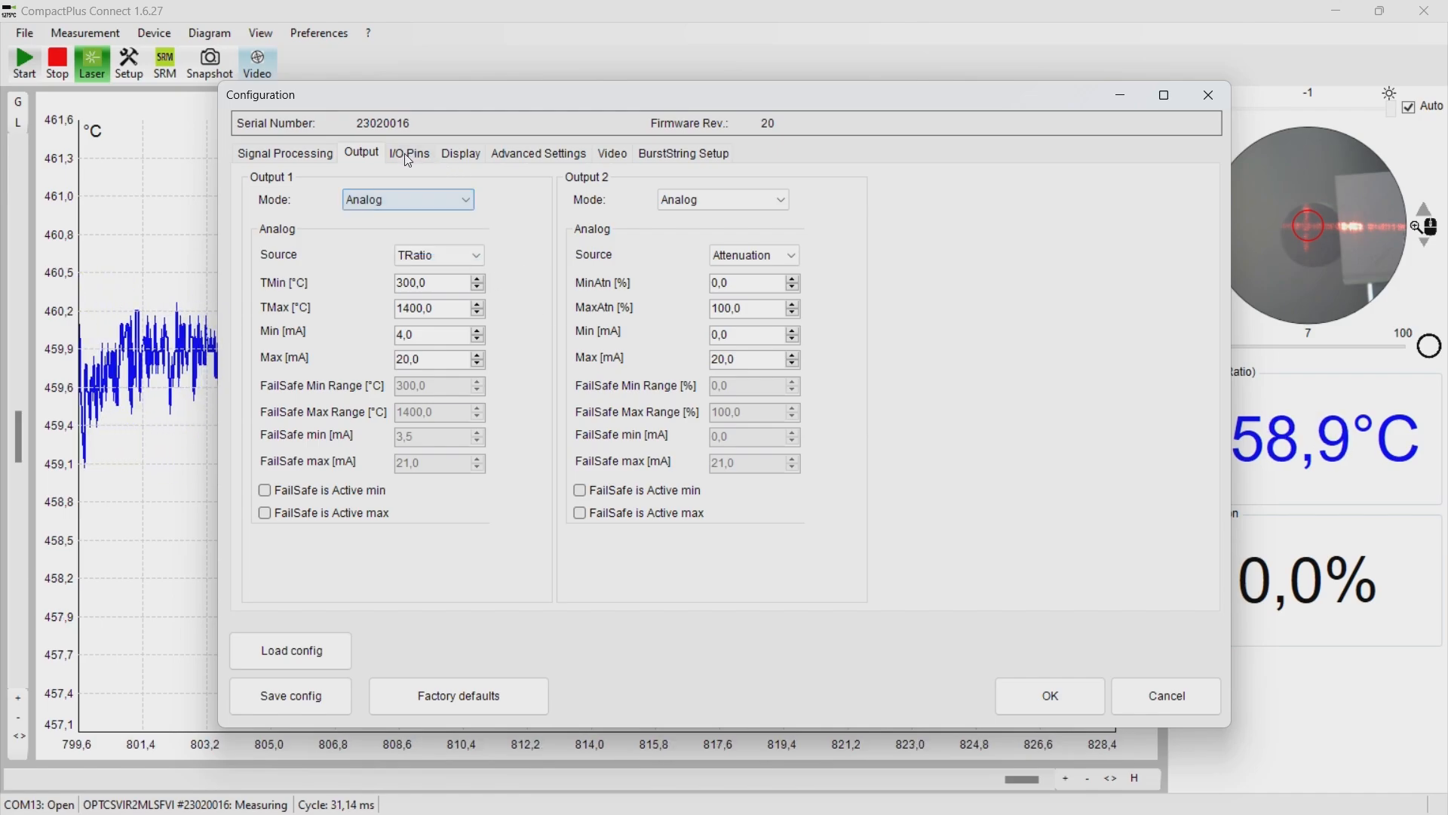
# - Show the I/O Pins tab and review the Pin 1 mode options, keeping None
pyautogui.click(409, 153)
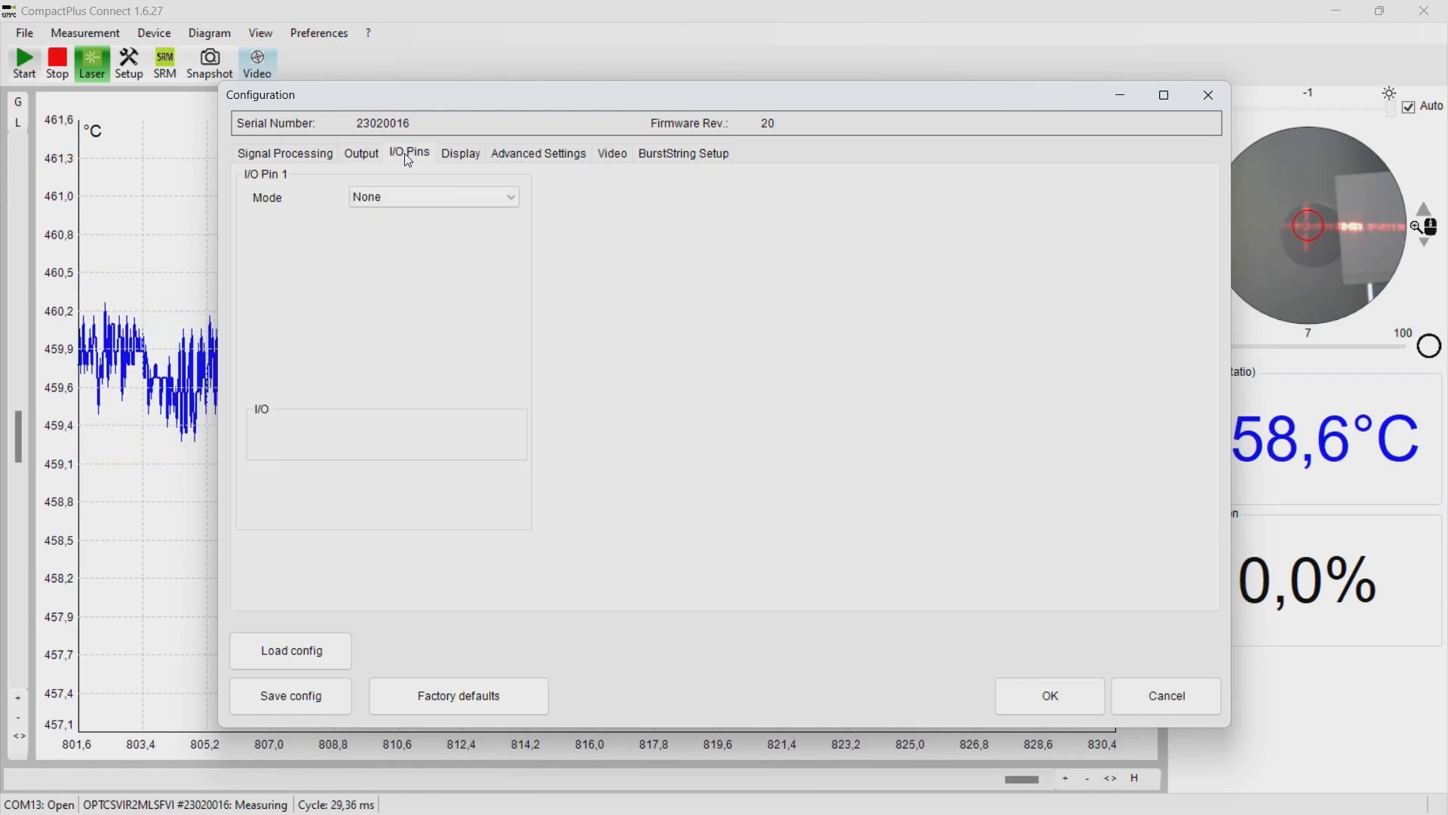
pyautogui.click(432, 196)
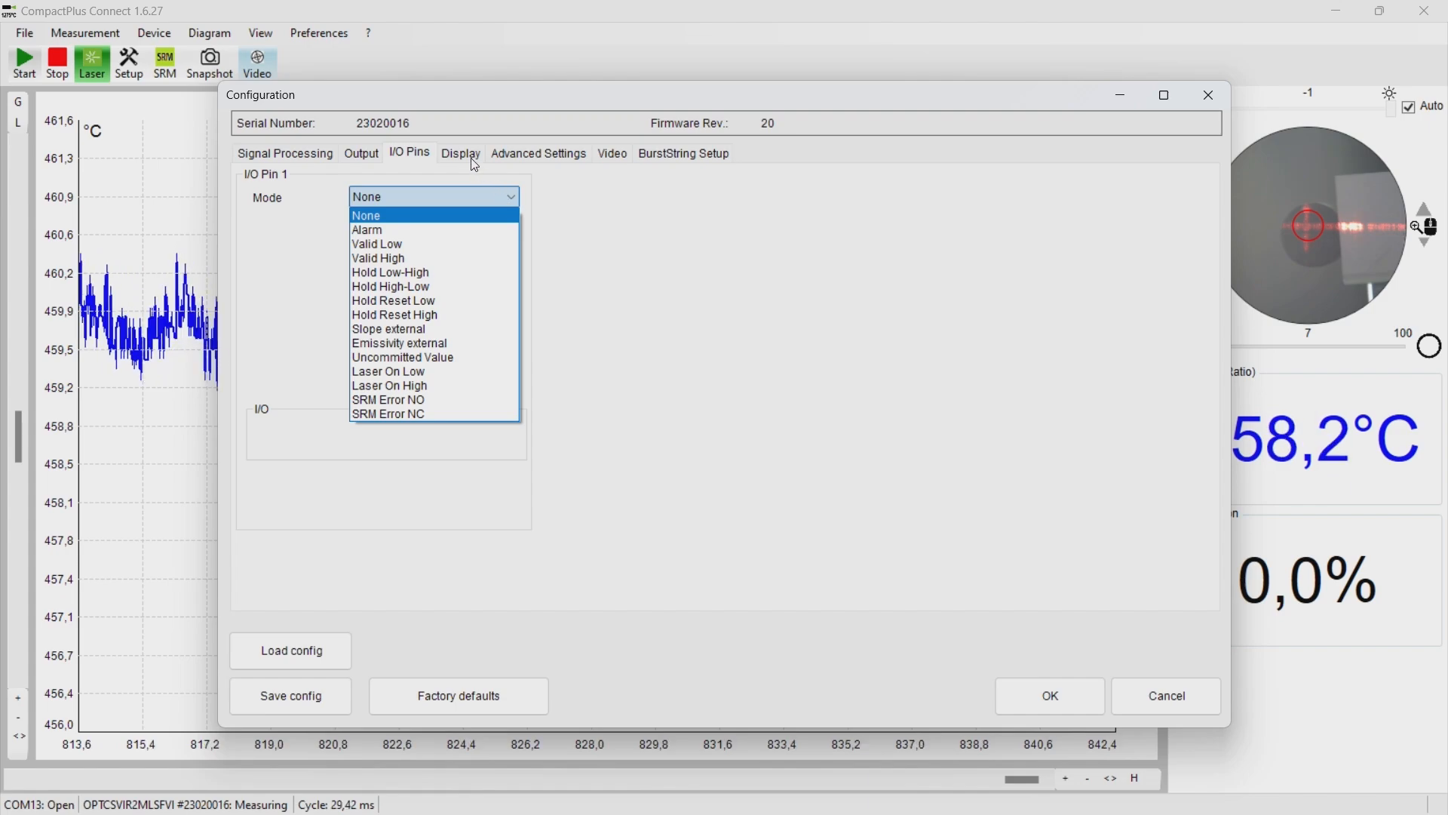
pyautogui.click(366, 215)
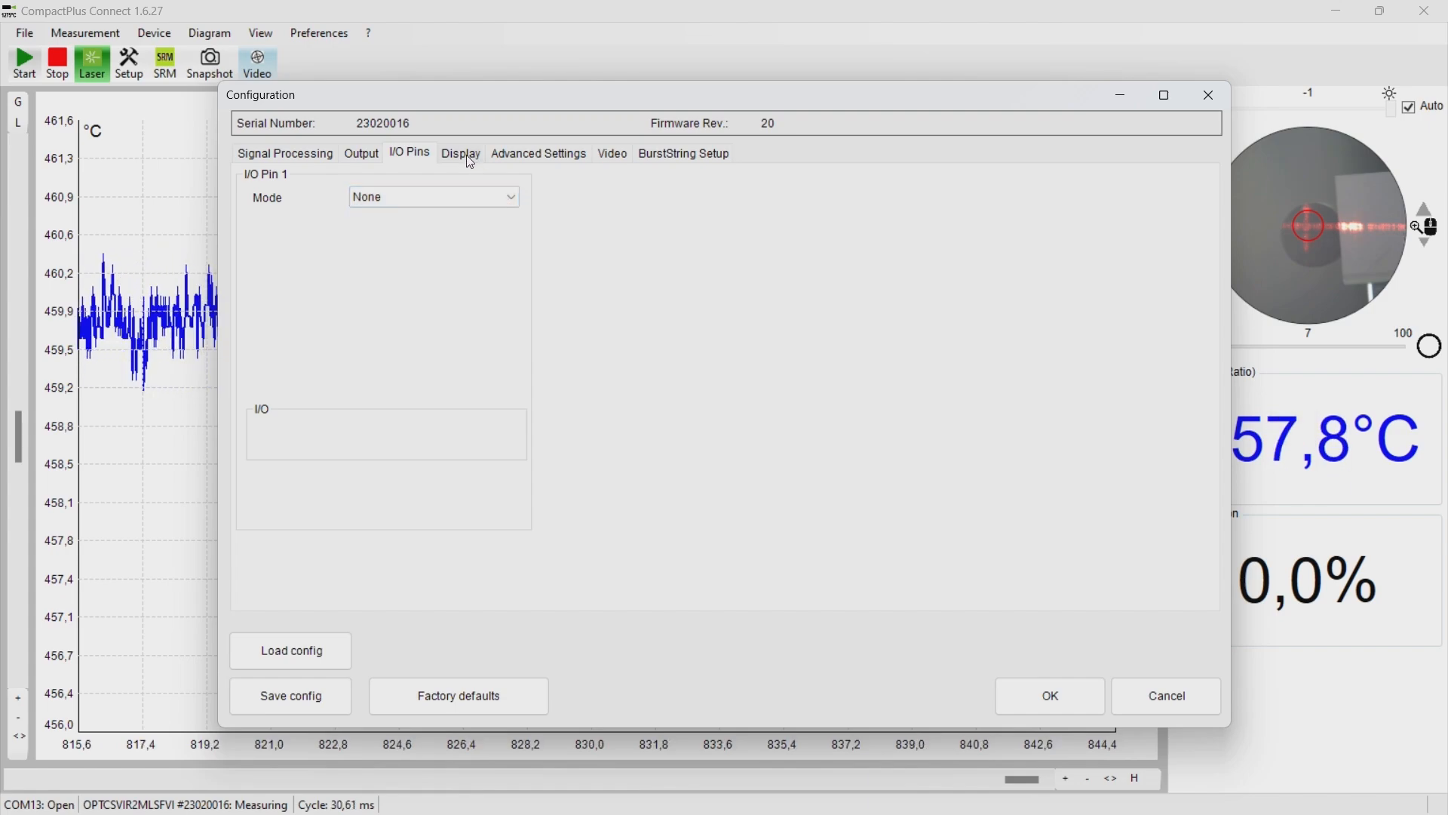
# - Review the Display tab's Visual Alarms, then show RS485 and field calibration under Advanced Settings
pyautogui.click(460, 153)
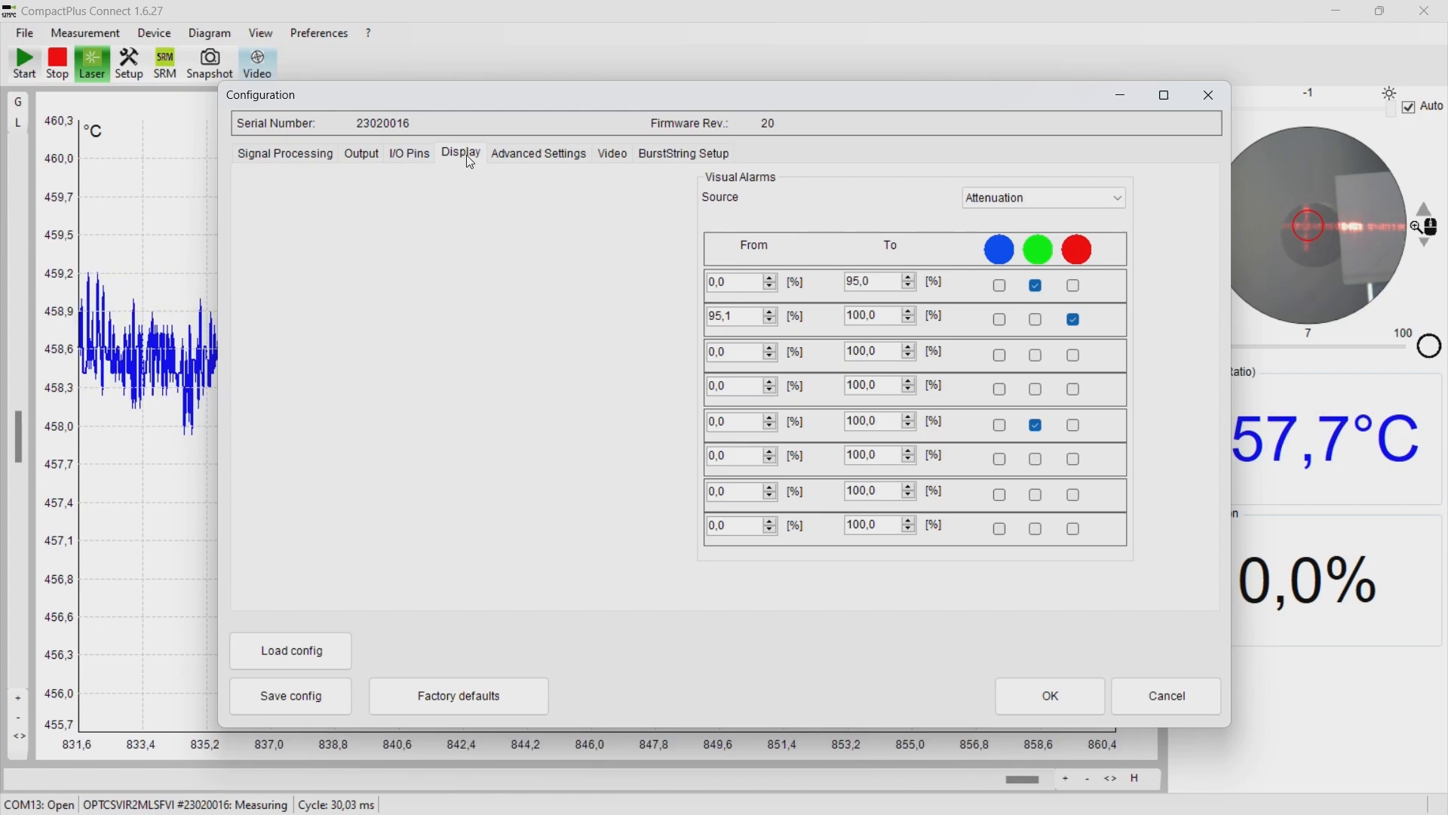
pyautogui.click(538, 152)
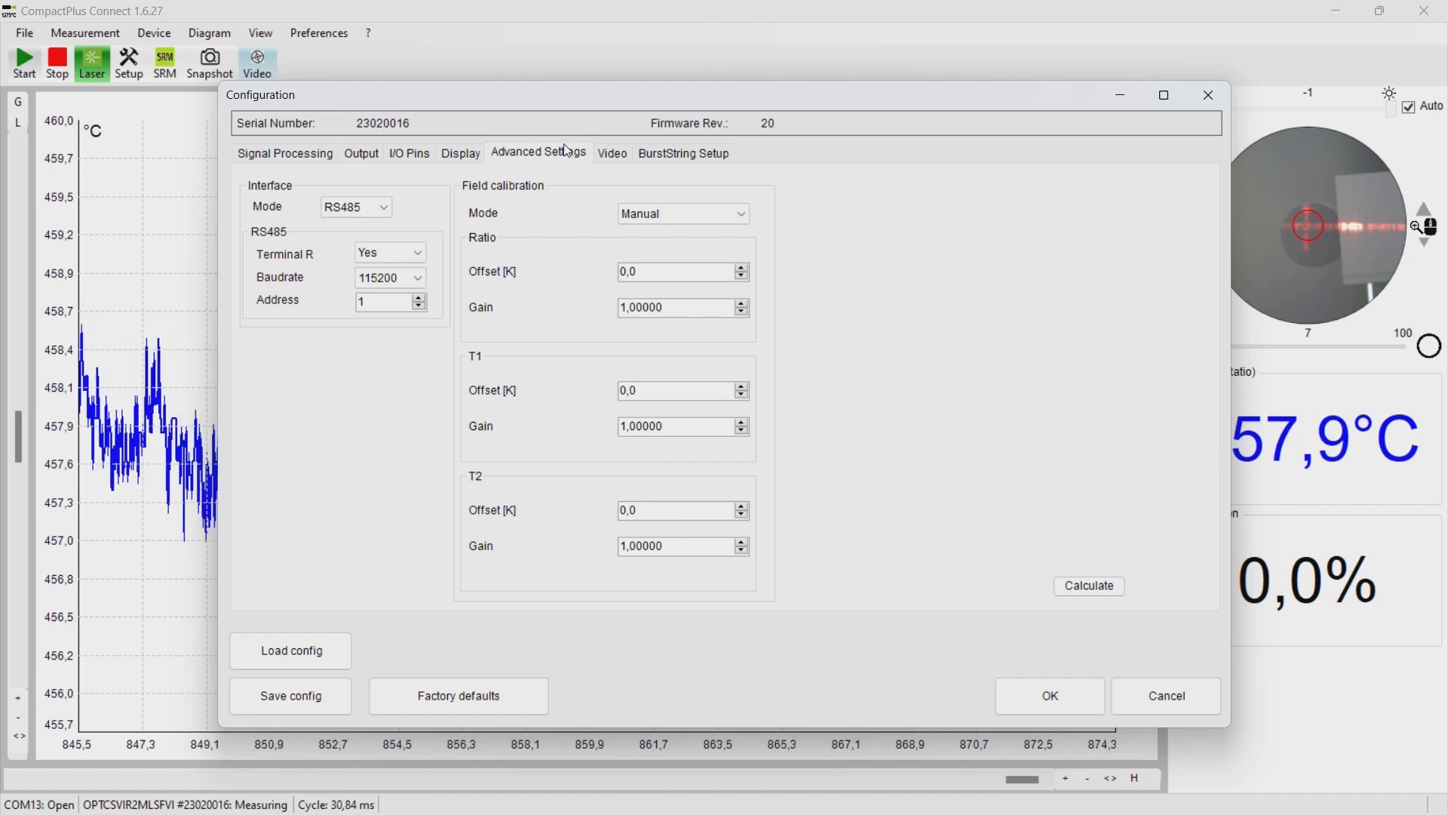
# - Set the video to Dimmed, raise the 0–100 adjustment from 7 to 16, and show BurstString Setup
pyautogui.click(612, 153)
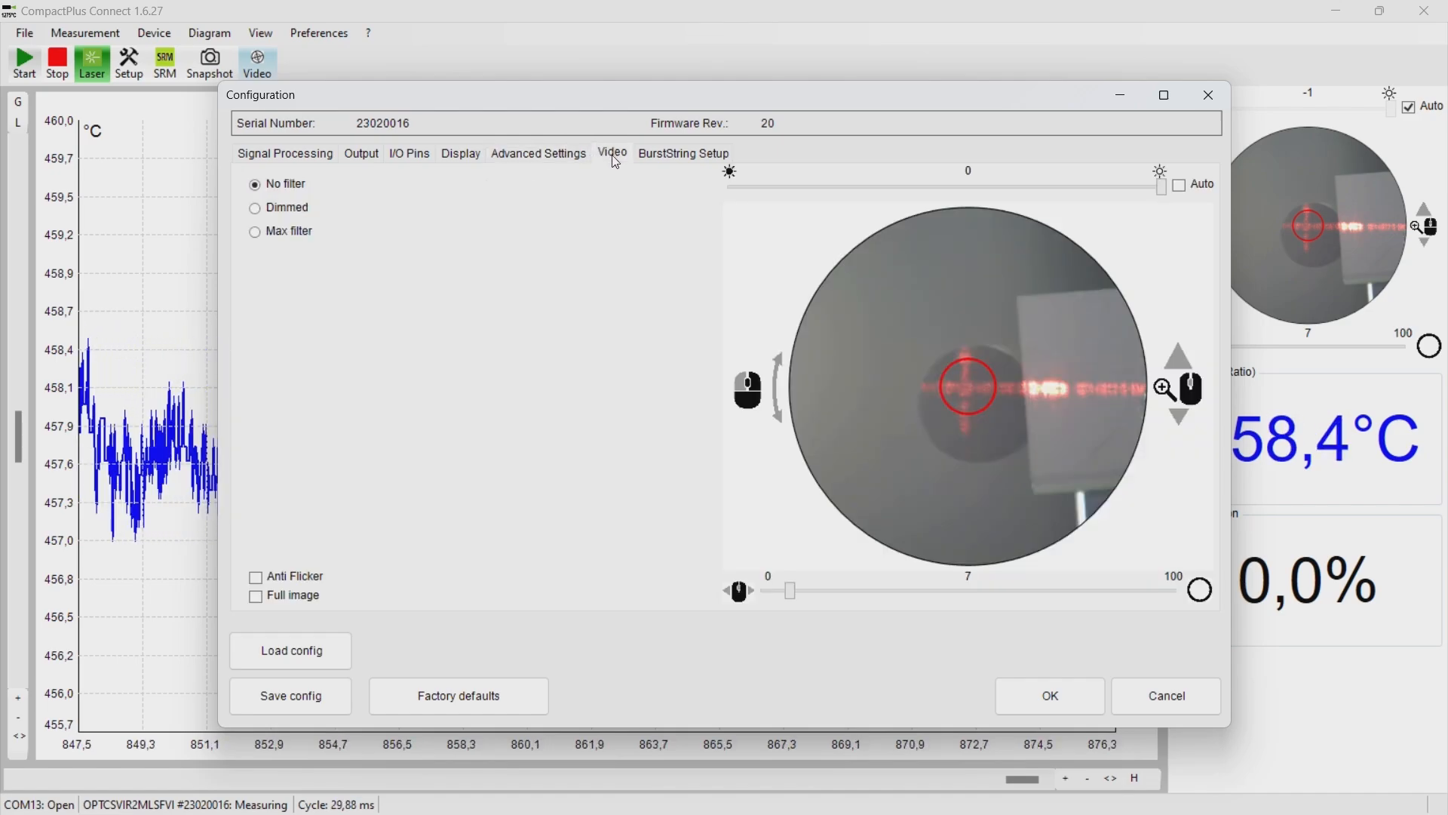
pyautogui.moveTo(679, 392)
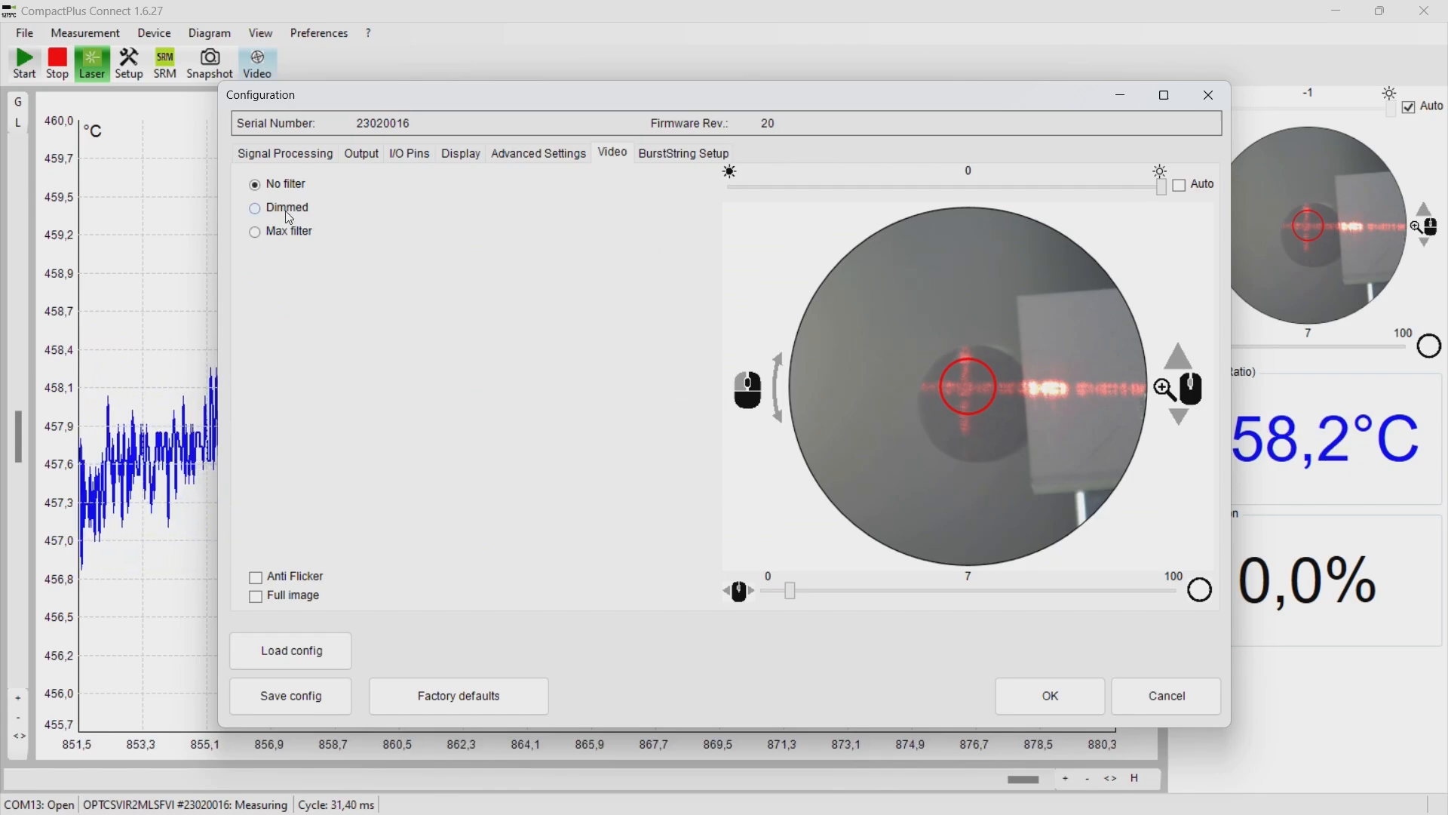
pyautogui.click(256, 206)
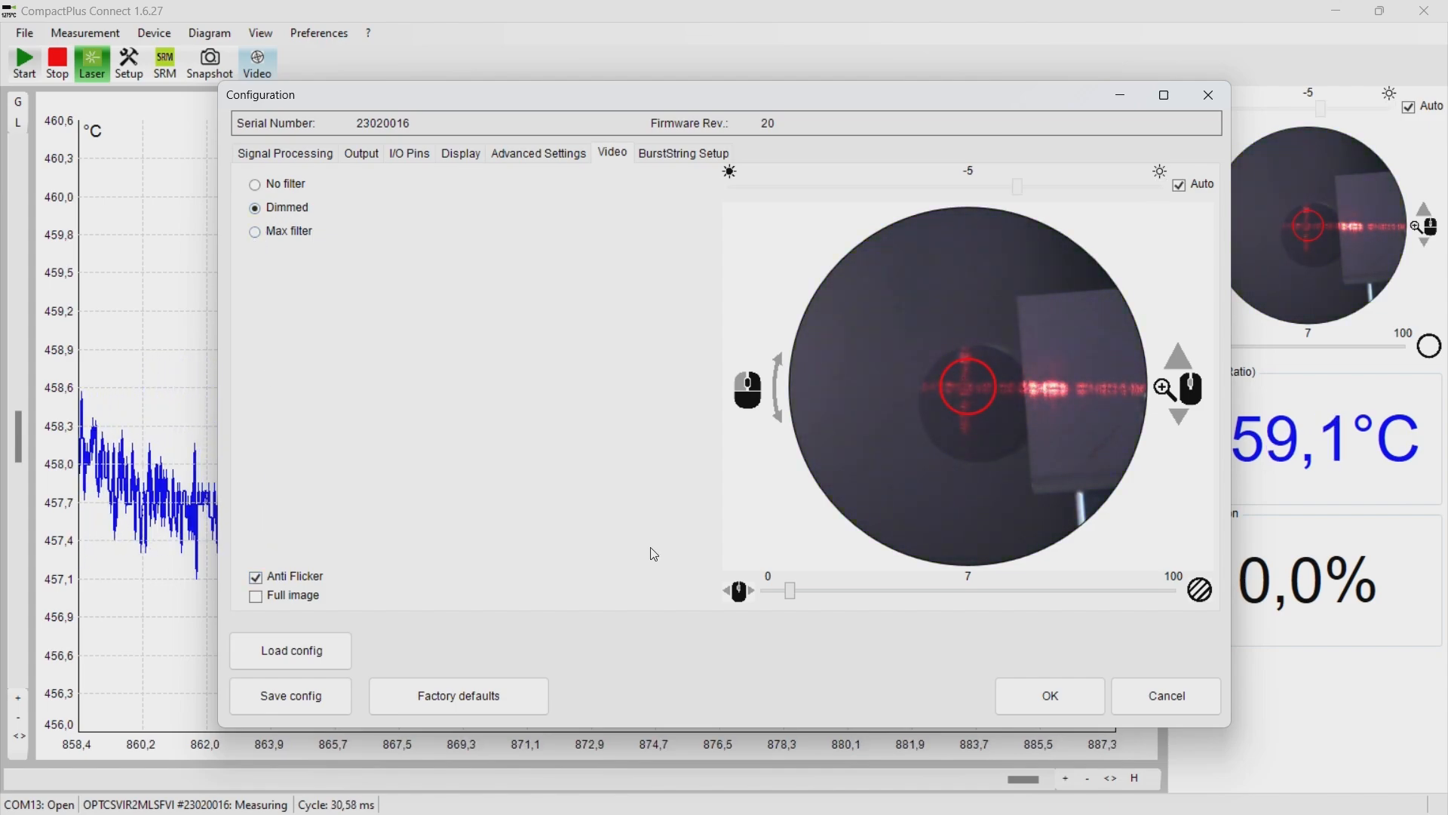
pyautogui.moveTo(789, 590); pyautogui.dragTo(819, 590)
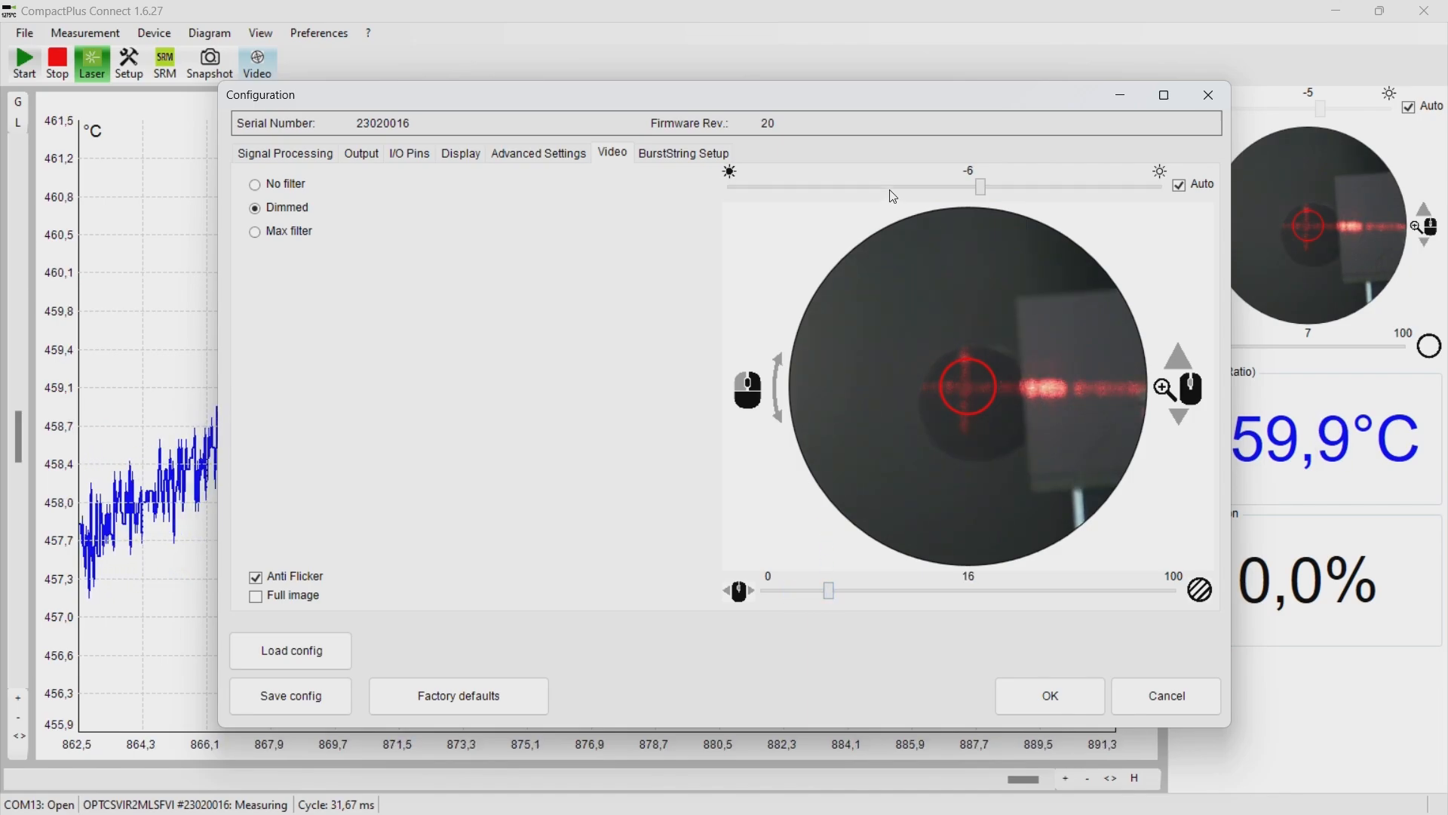
pyautogui.click(683, 153)
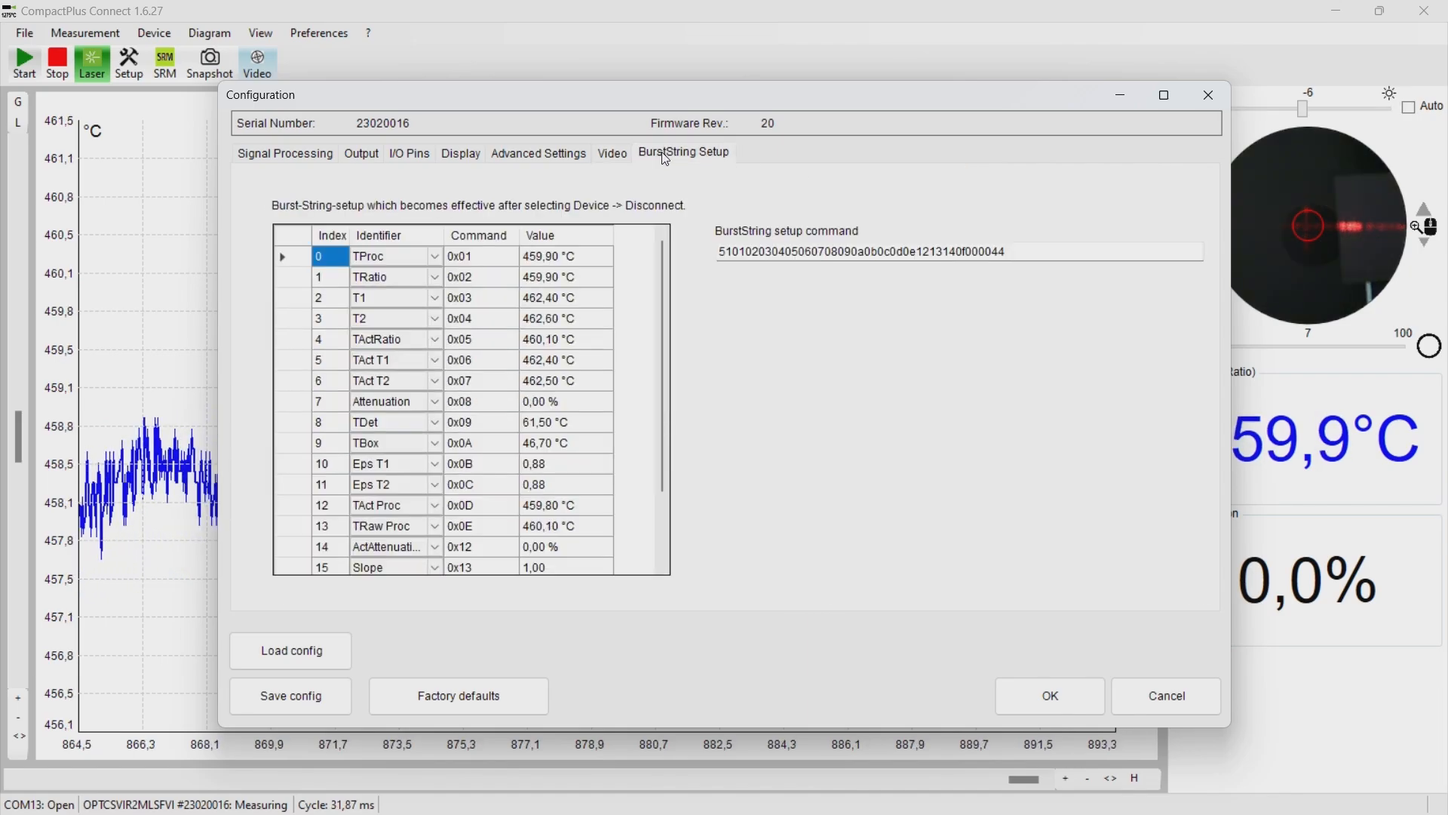